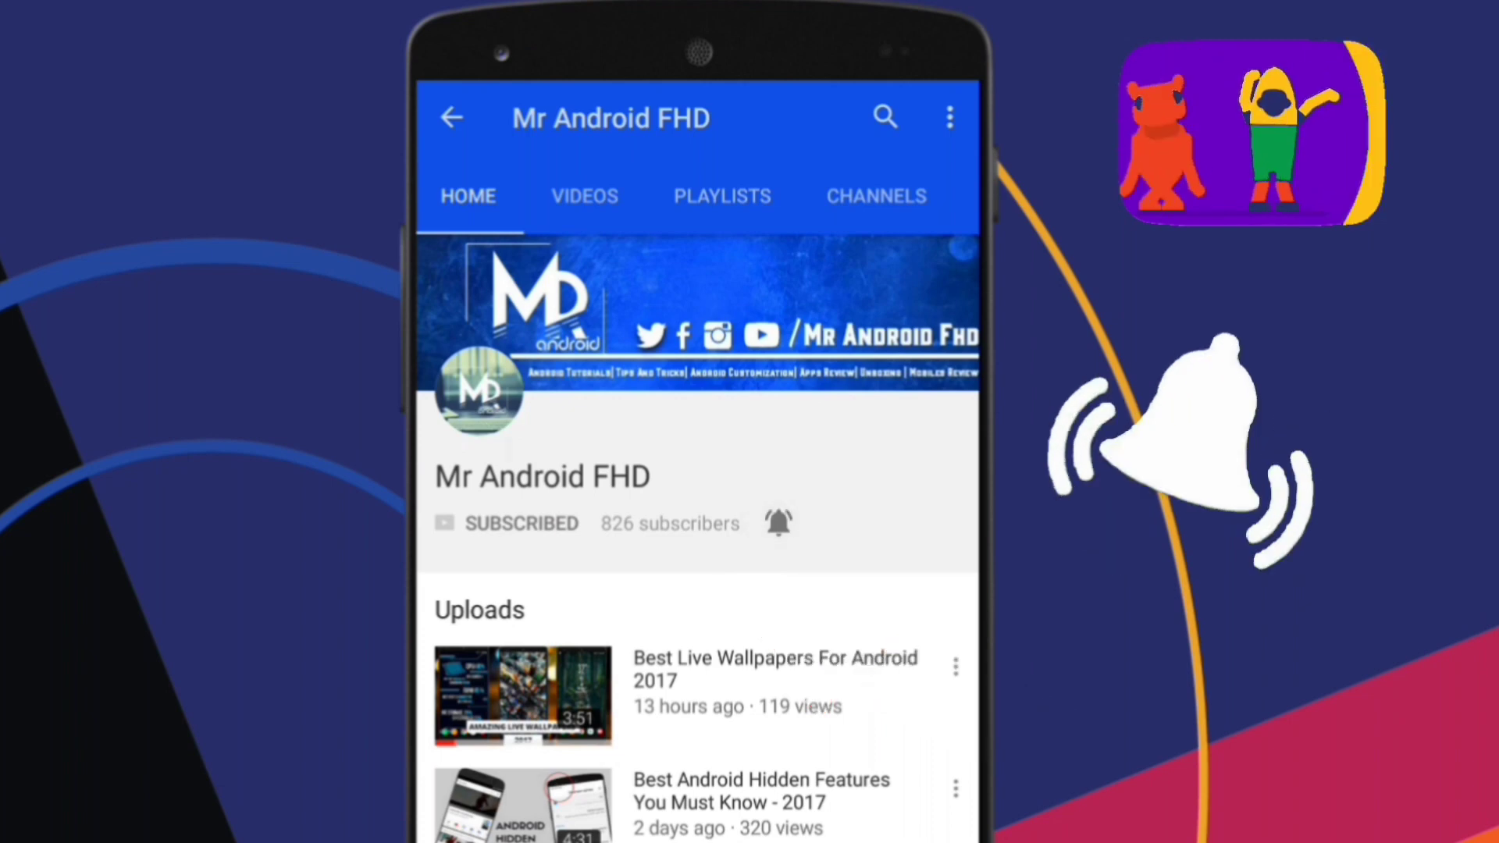
Step: Scroll through the downloaded tracks in the file manager's Audio list
scroll(down, 3)
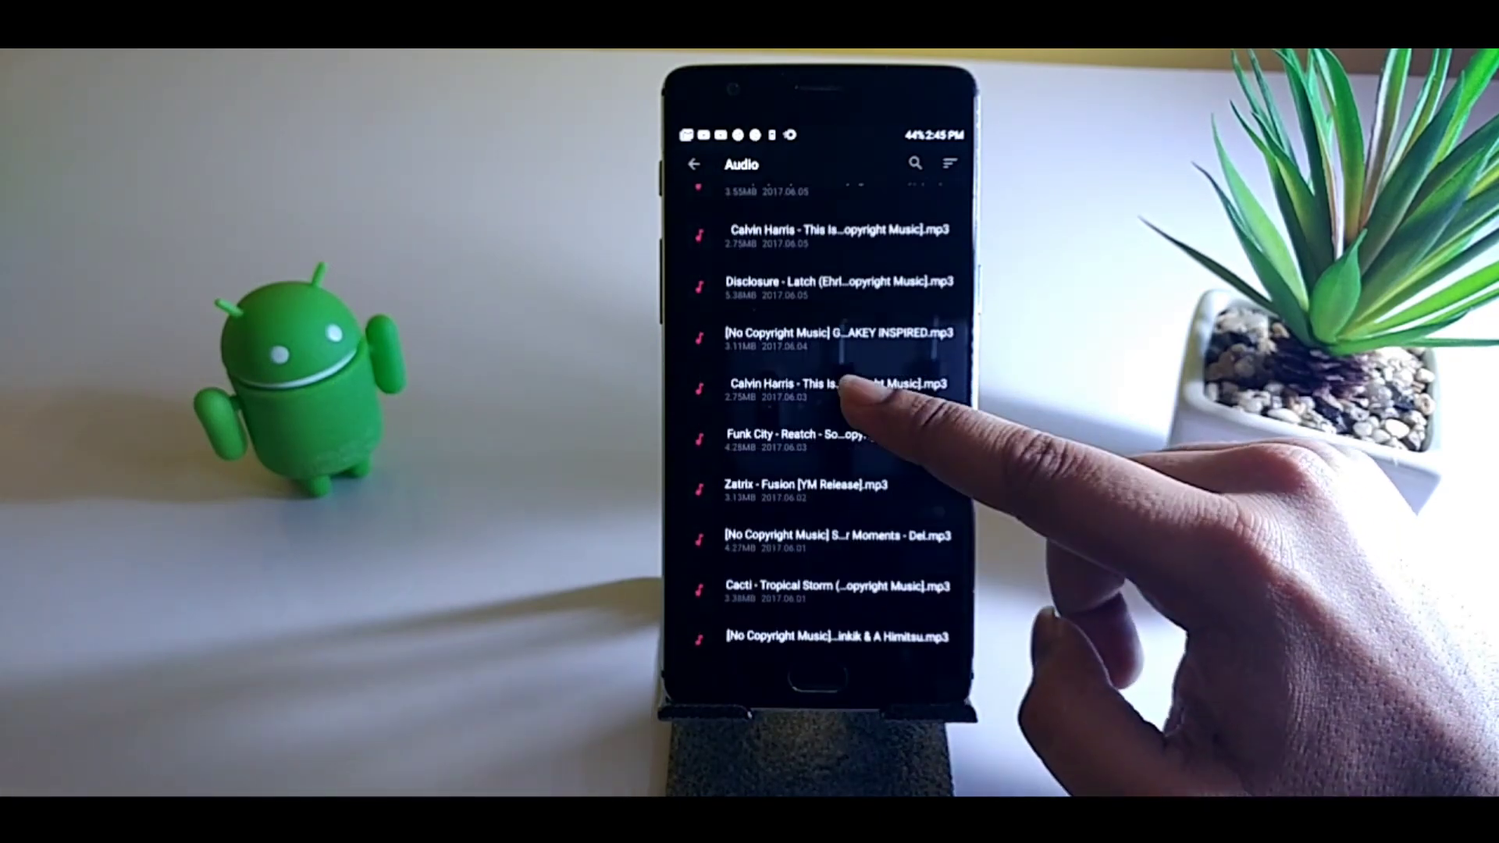
scroll(down, 3)
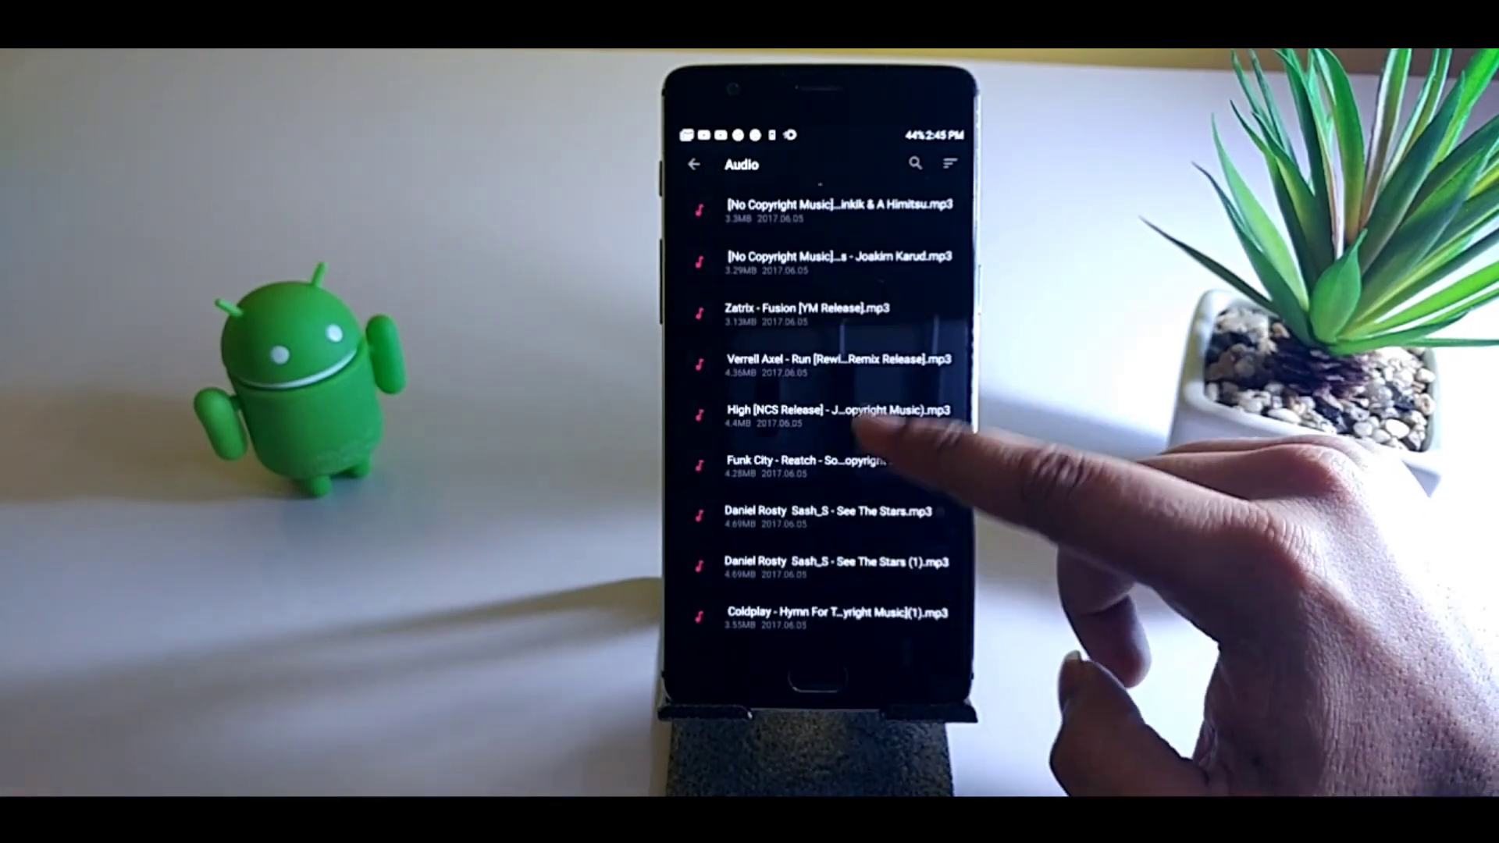
scroll(down, 3)
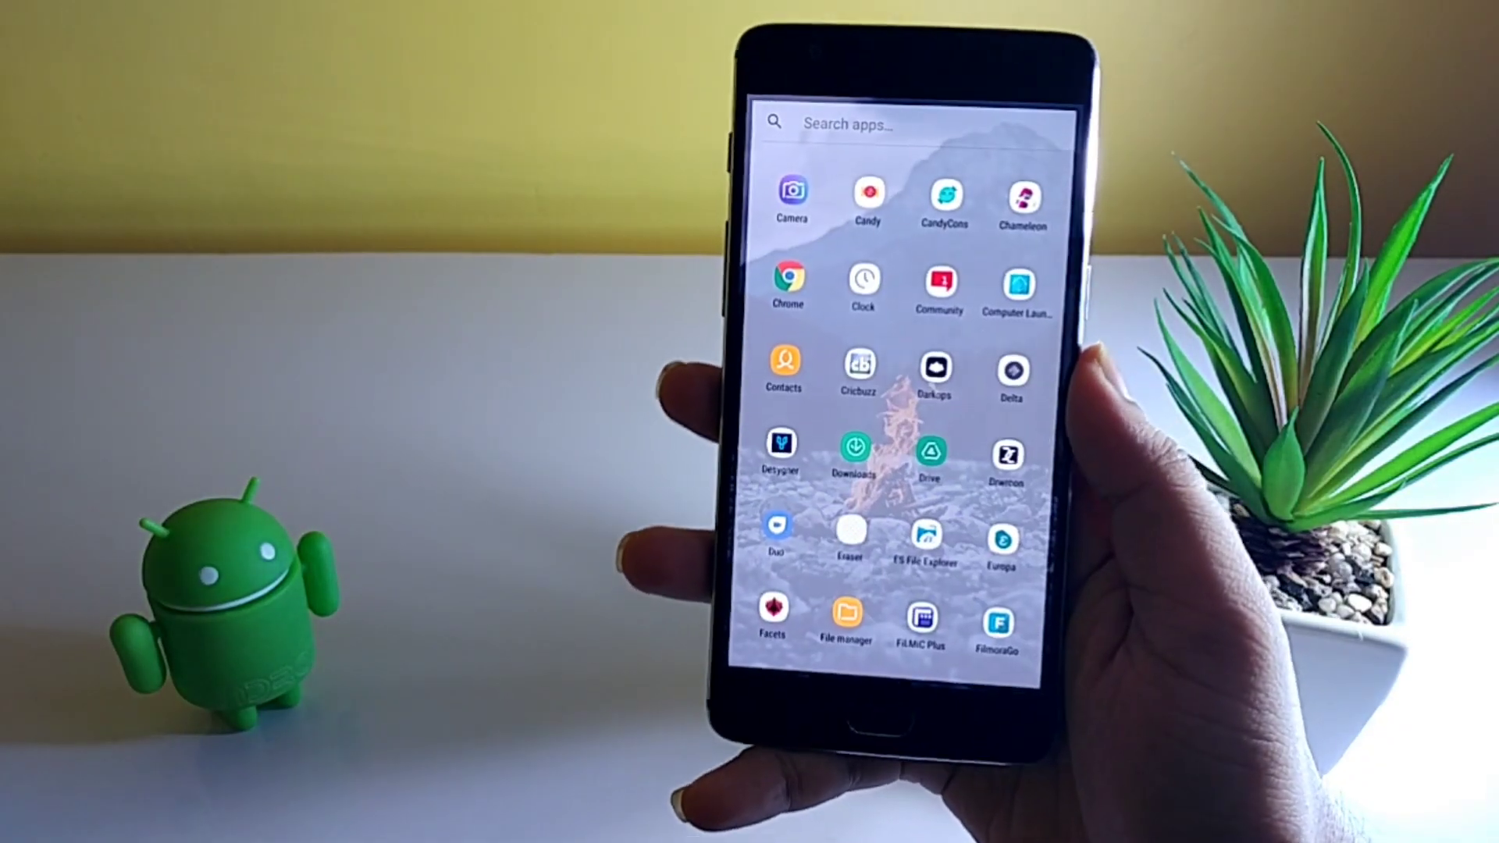
Step: Launch File manager and pick the internal-storage tones folder as destination
click(845, 616)
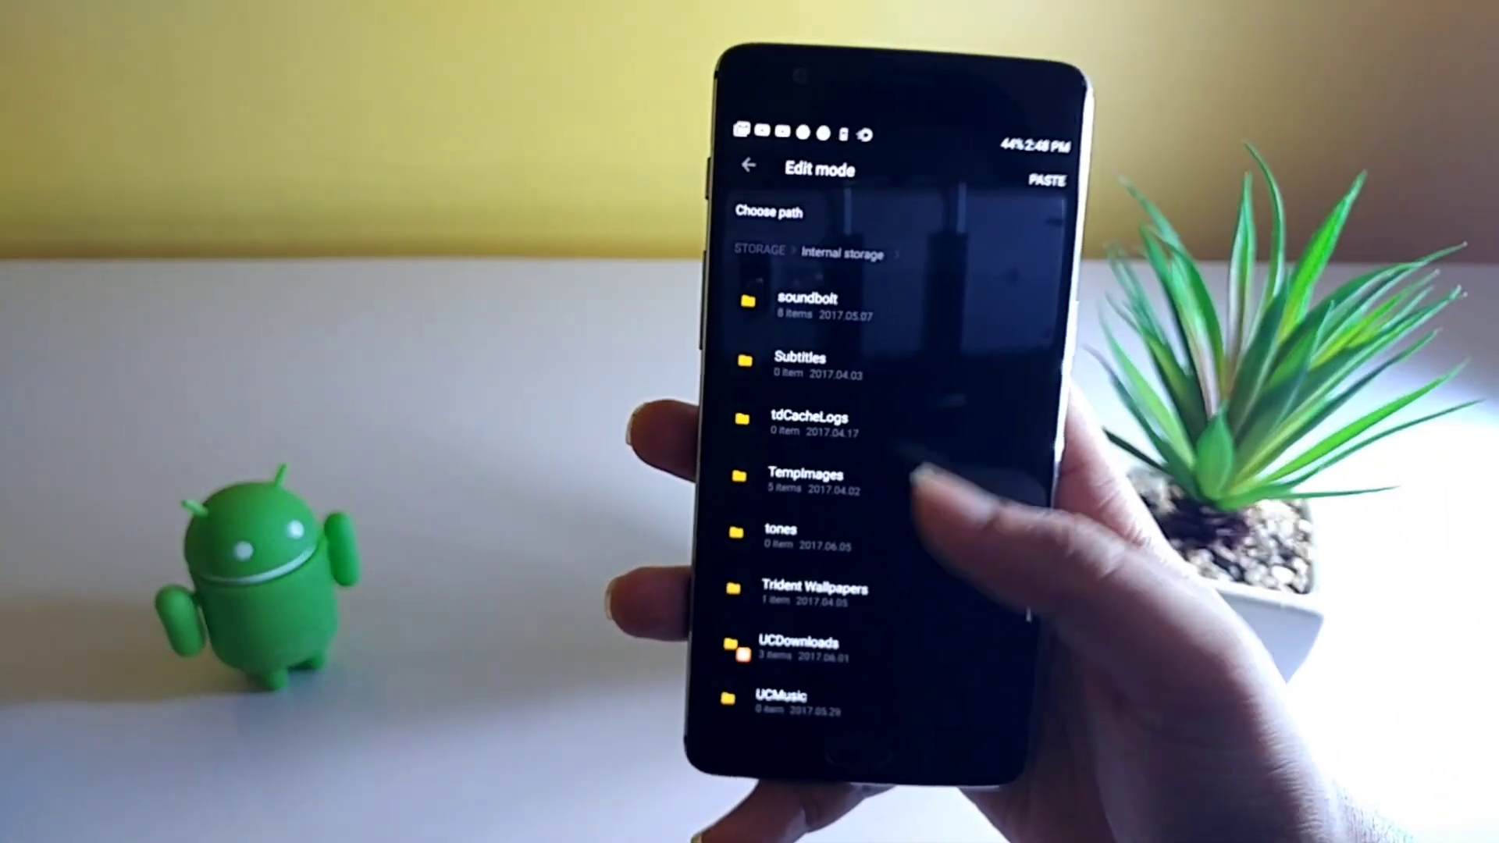
click(781, 531)
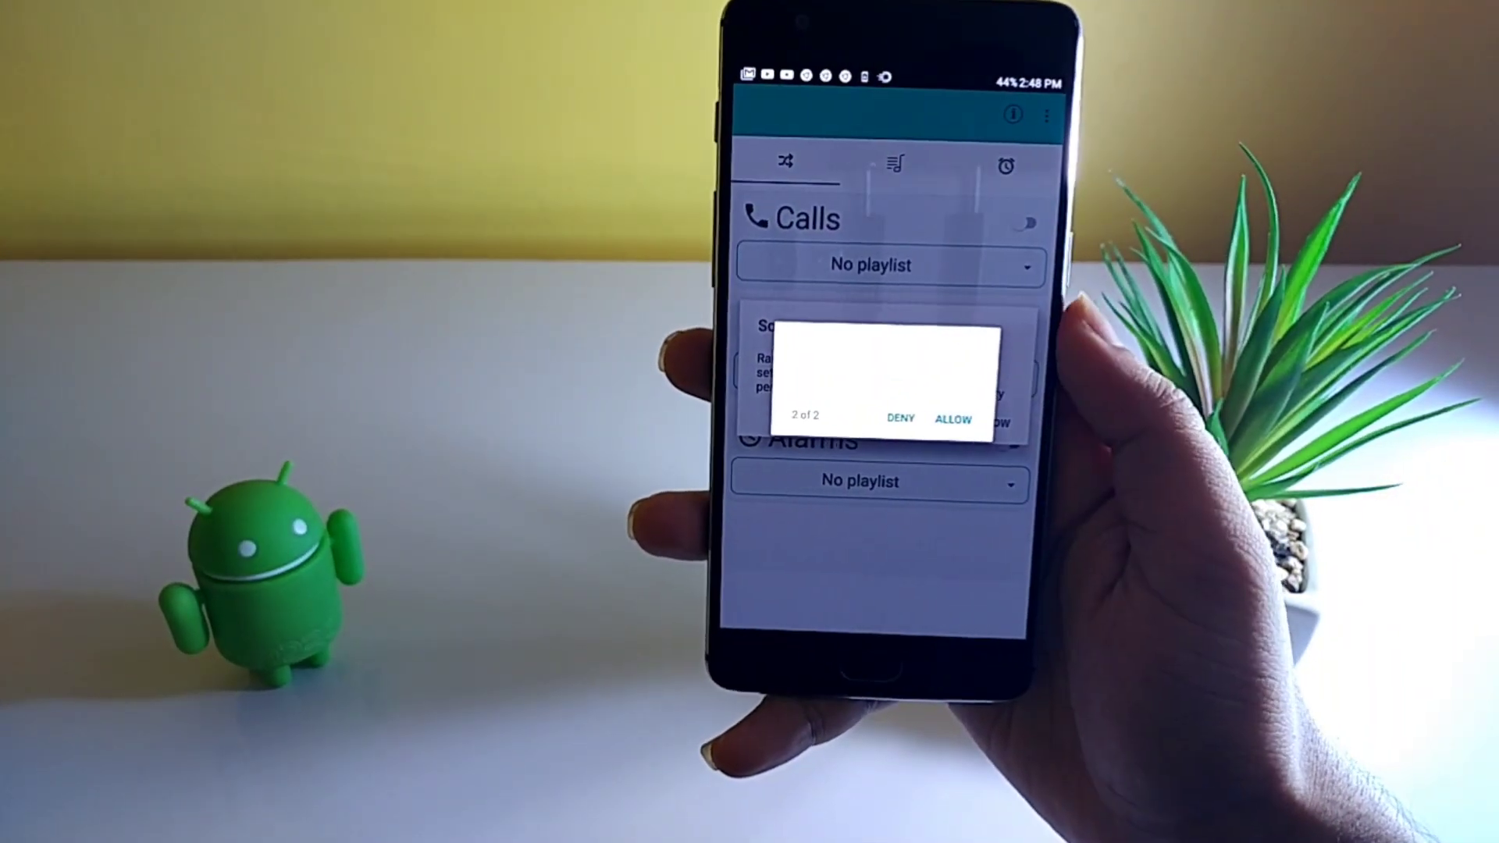
Step: Allow the Rintones permission request
click(952, 418)
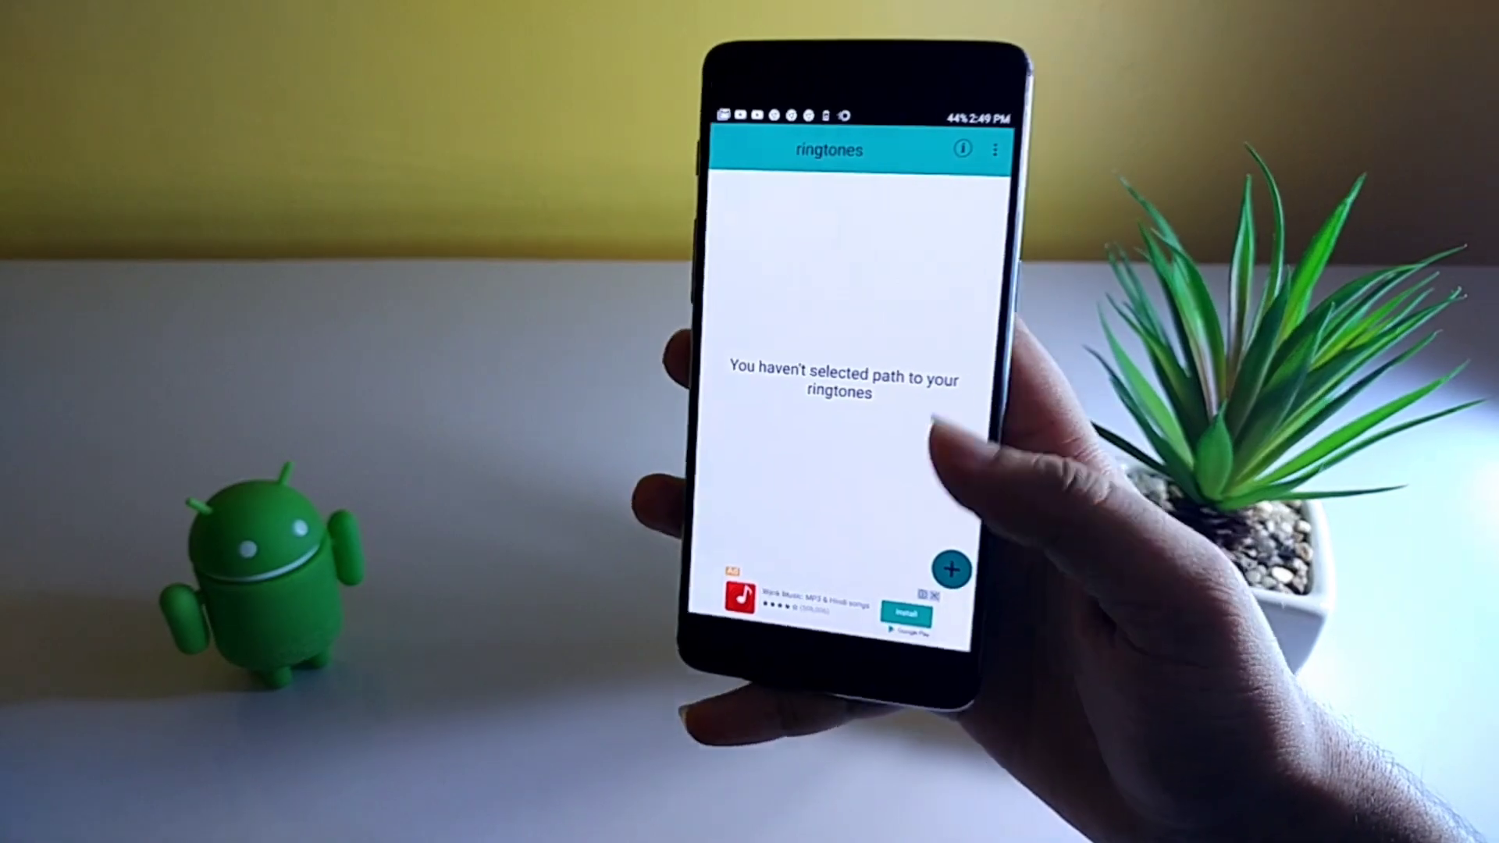
Step: Add a ringtones playlist folder, browsing the /storage/emulated/0 directory list
click(952, 566)
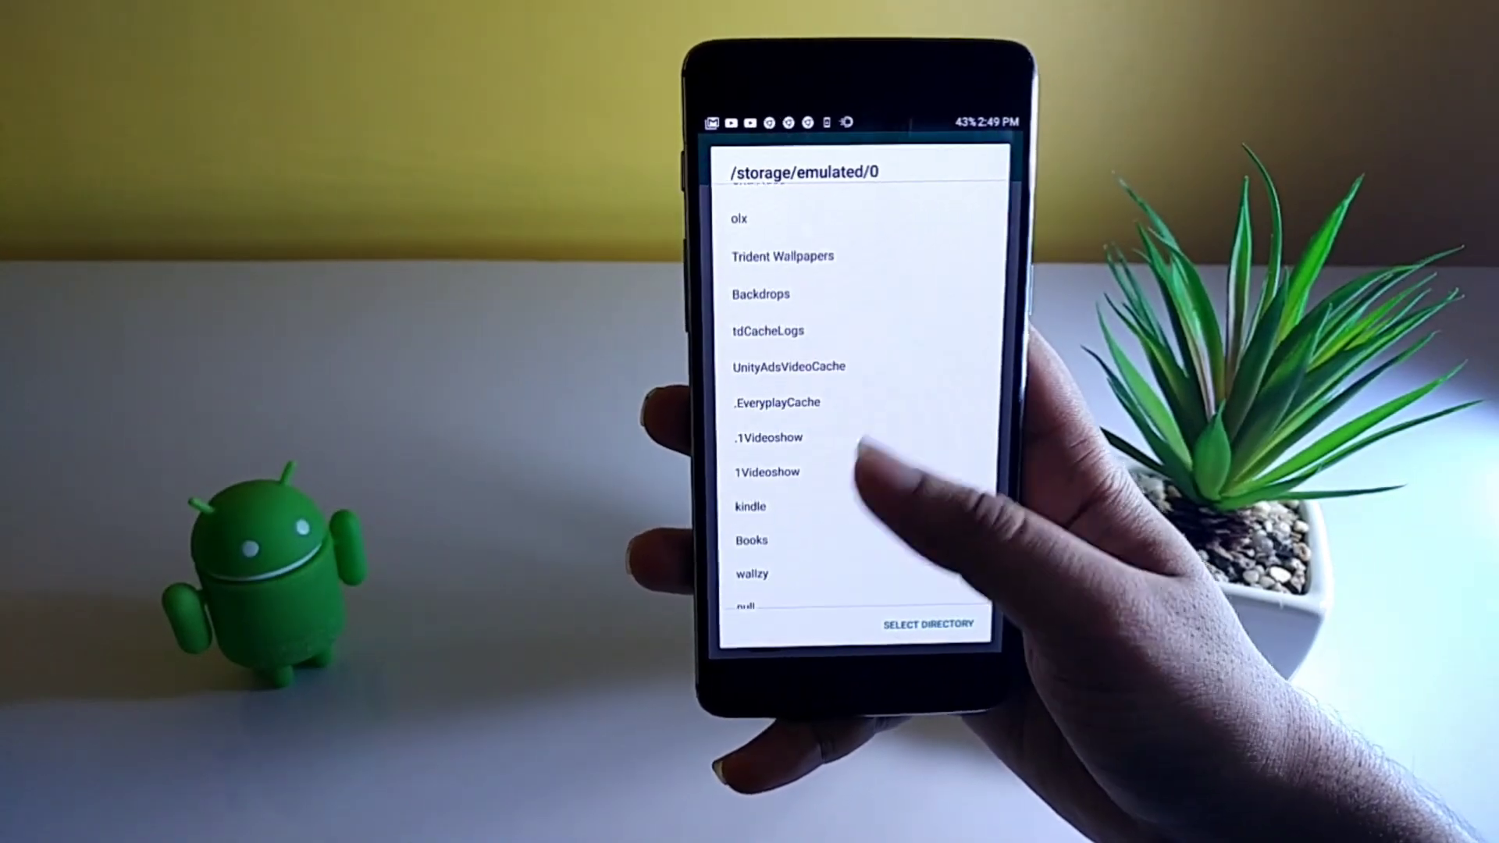
scroll(down, 3)
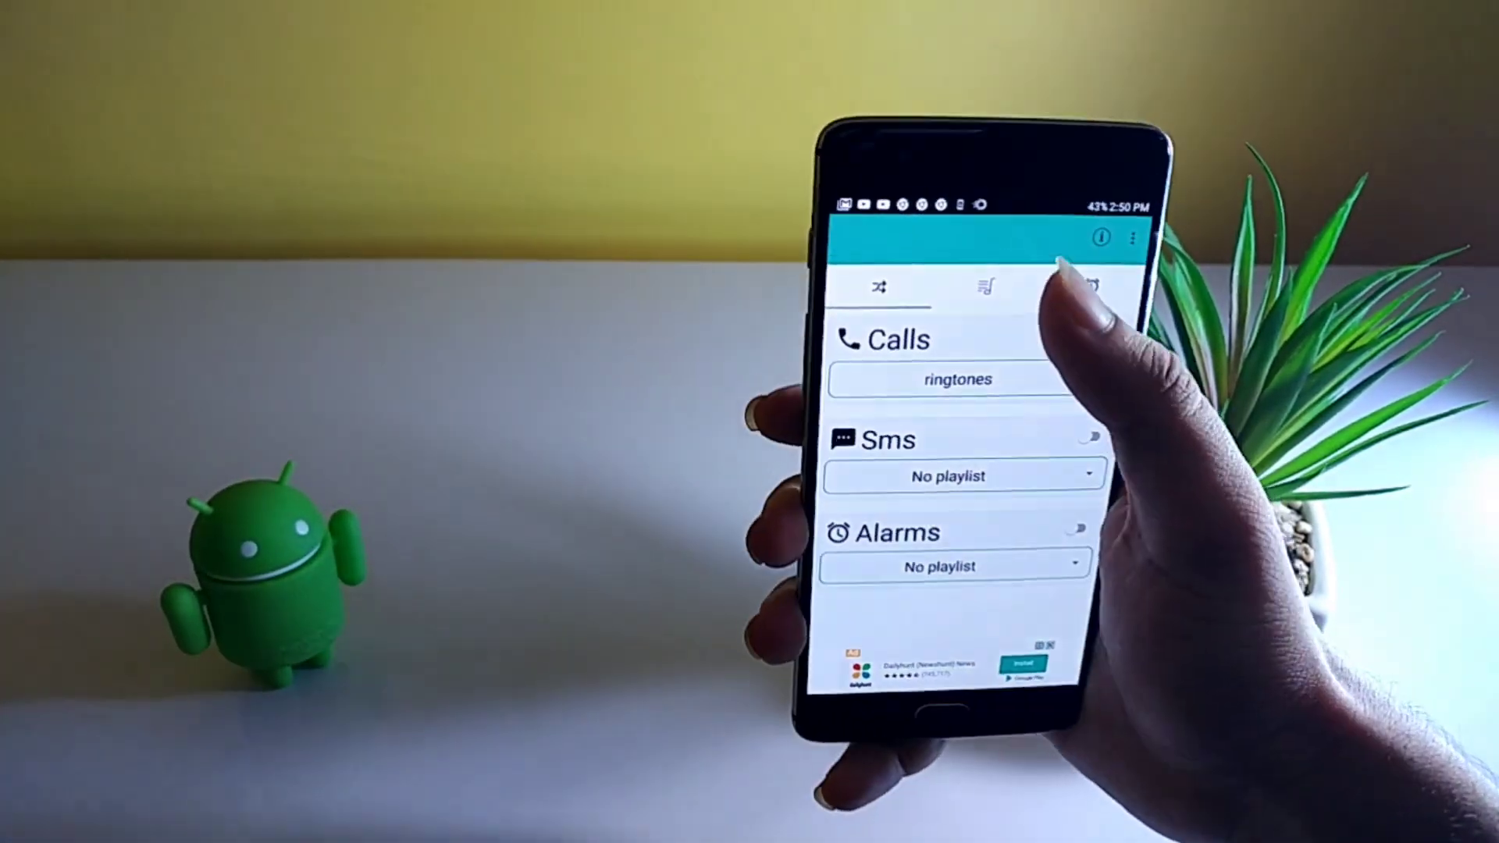
Step: Show the song tracks in the ringtones playlist assigned to Calls
click(958, 379)
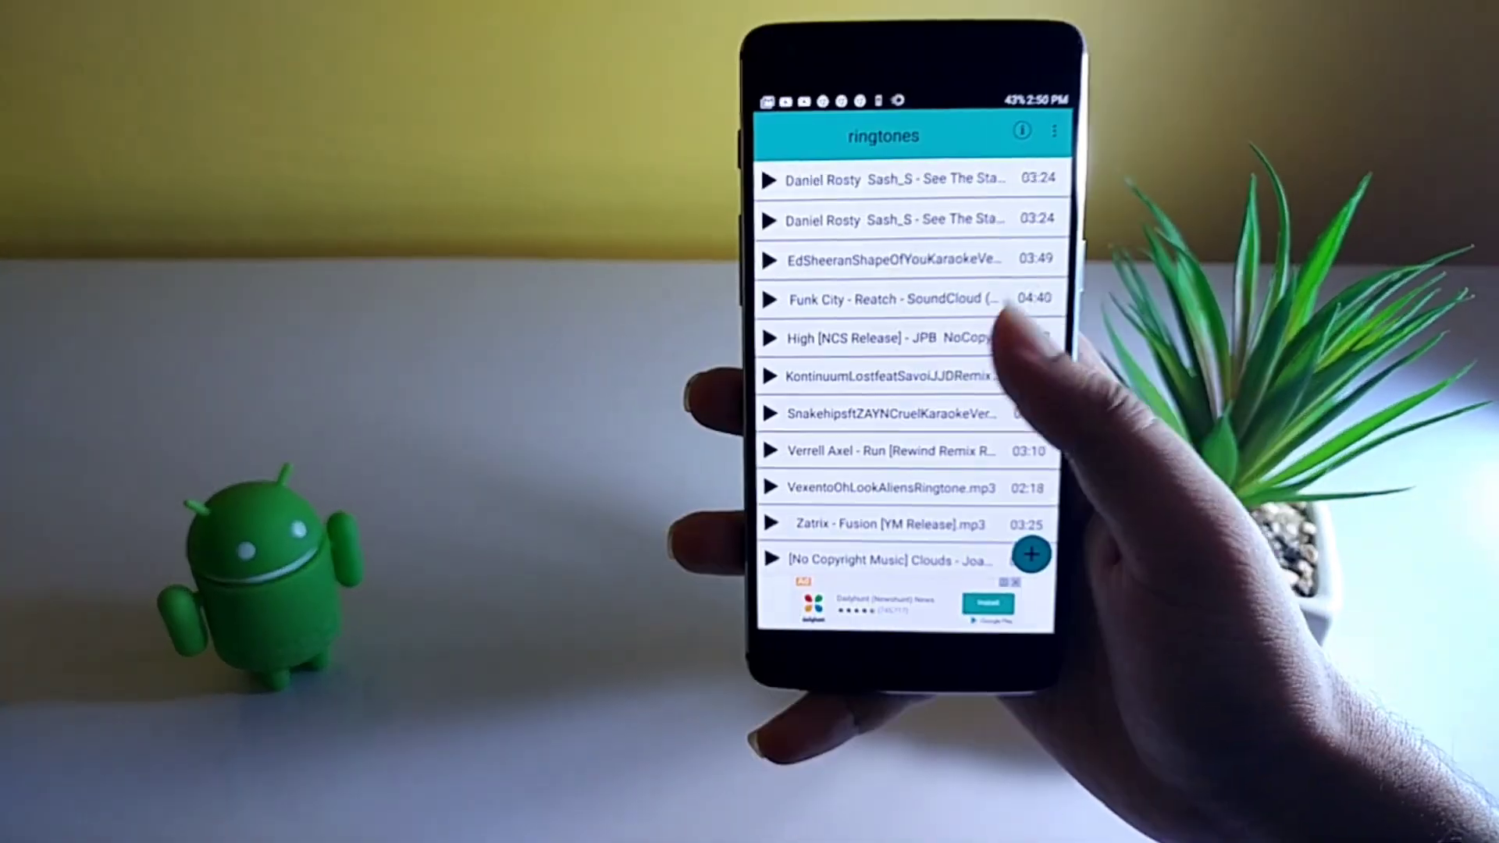